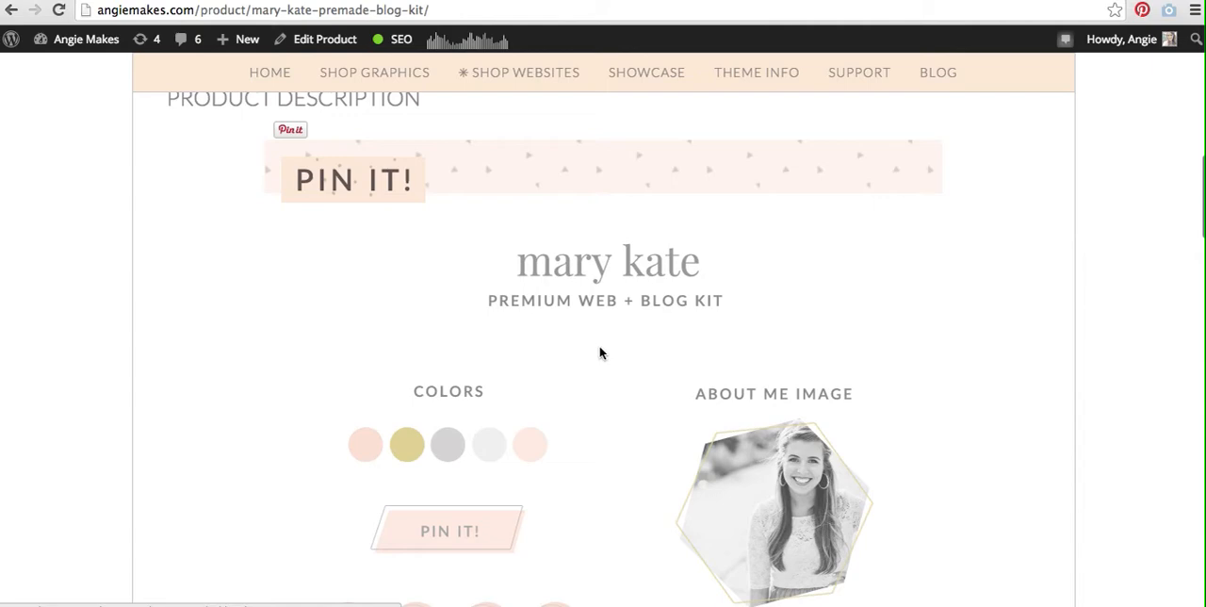
Go to the Media > Add New upload page
scroll(down, 3)
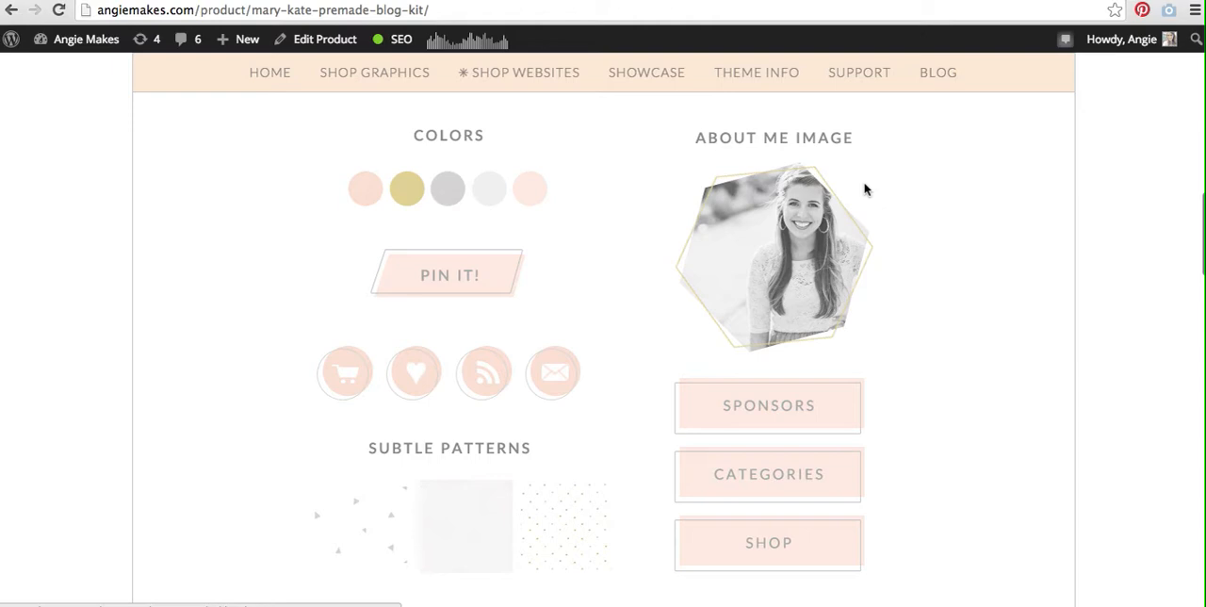
scroll(down, 3)
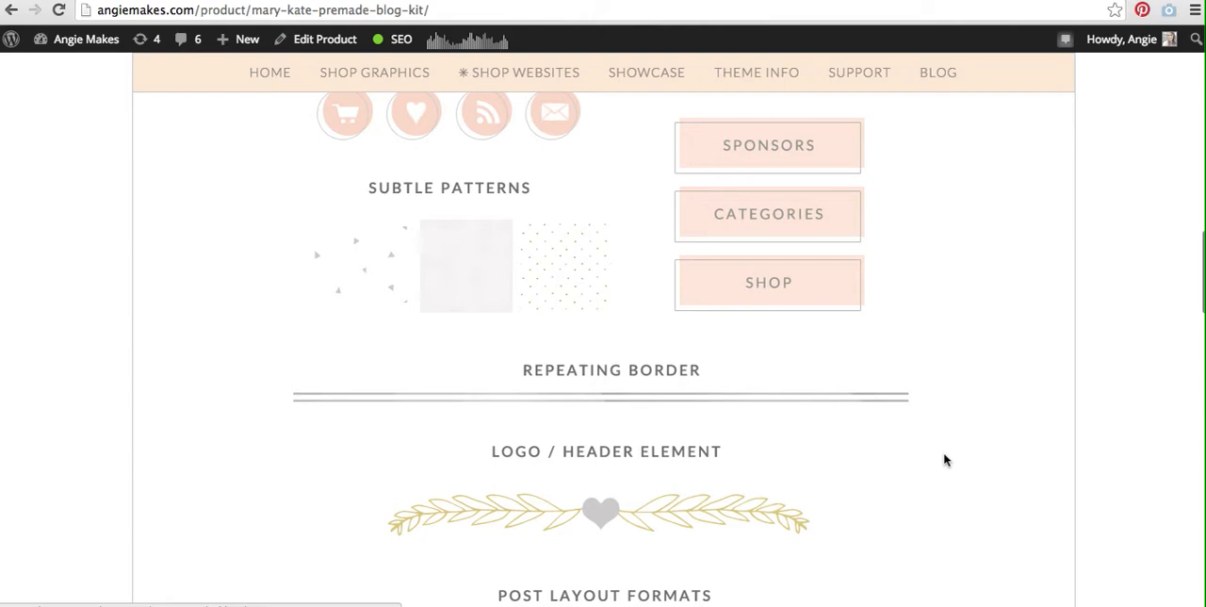
scroll(down, 3)
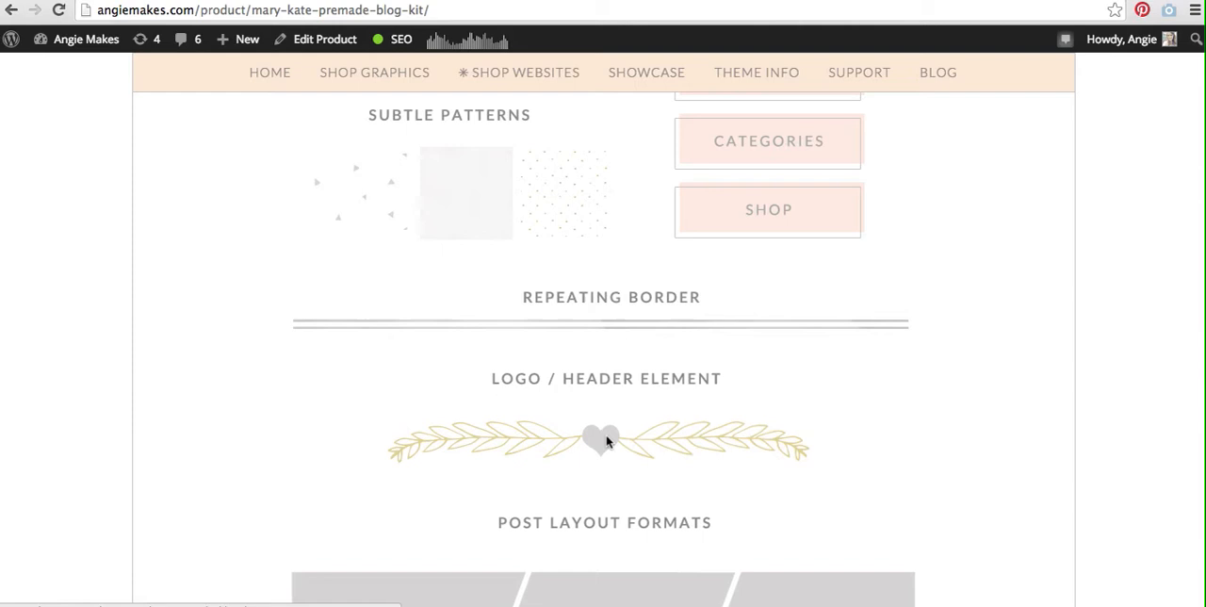
scroll(down, 3)
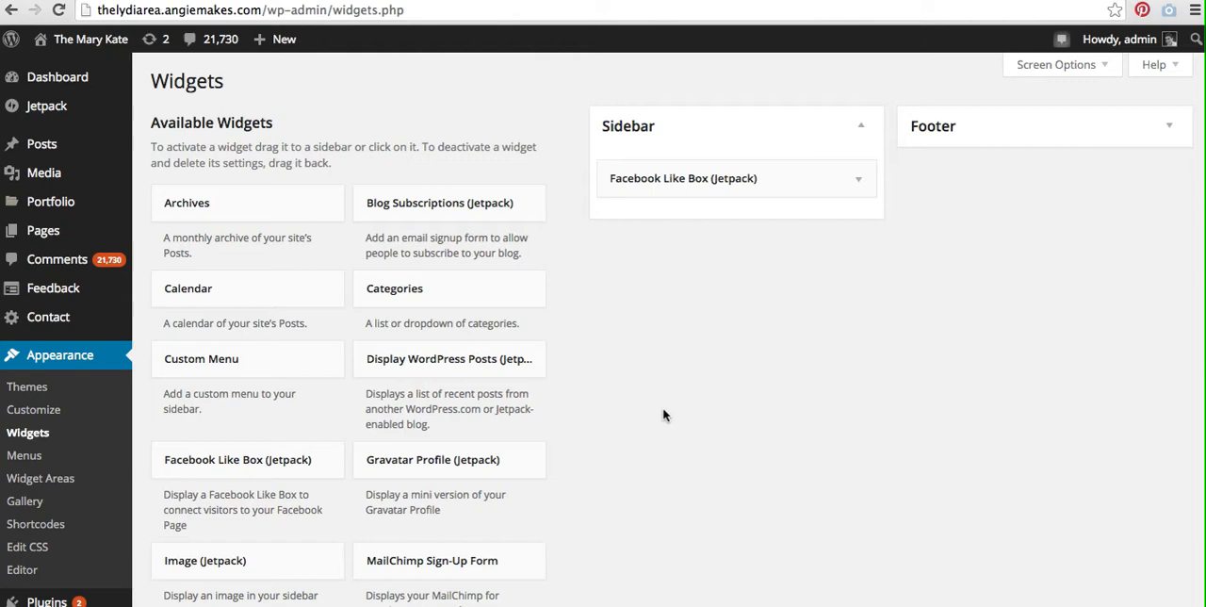
mouse_move(750, 320)
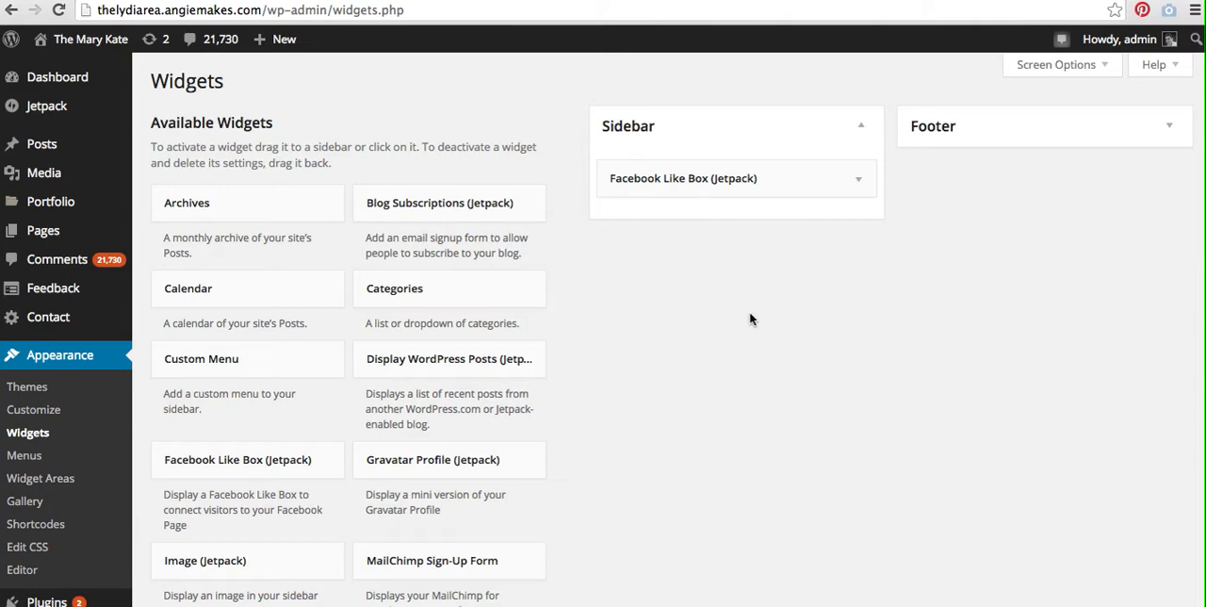
mouse_move(633, 454)
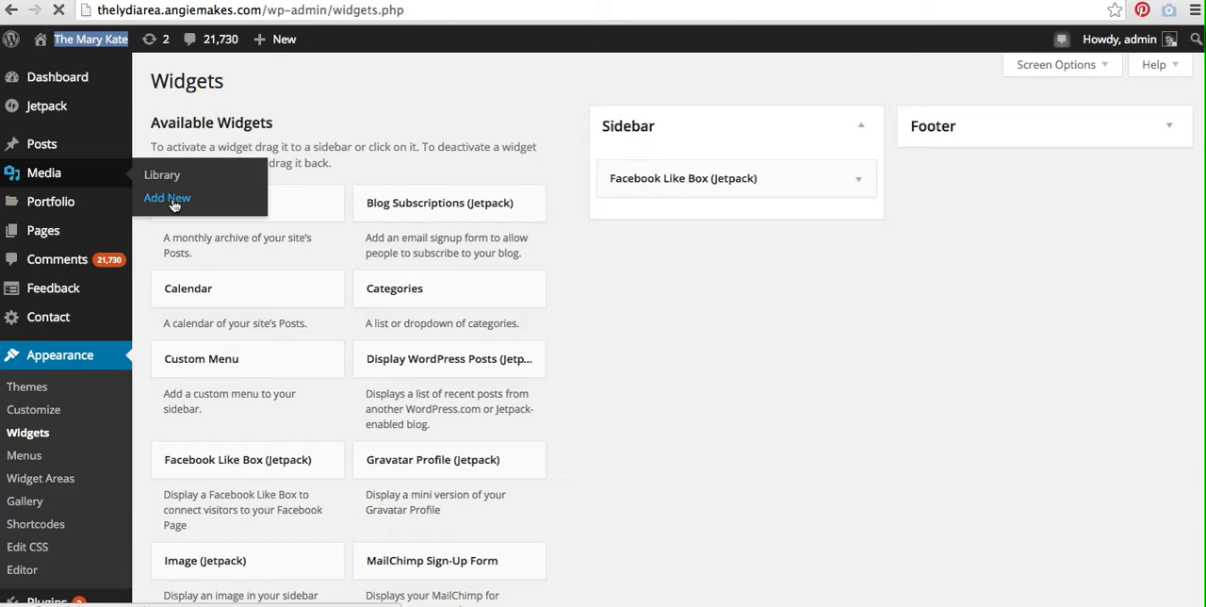
click(166, 197)
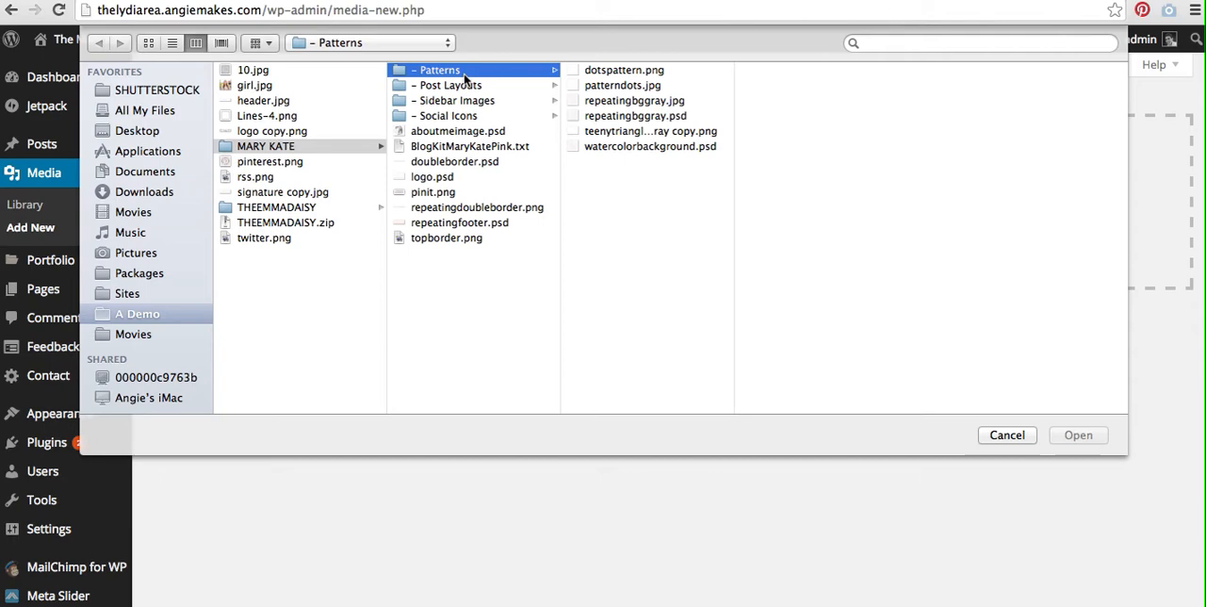
Upload all files from the MARY KATE Sidebar Images folder, about.png through popular posts.png
click(456, 100)
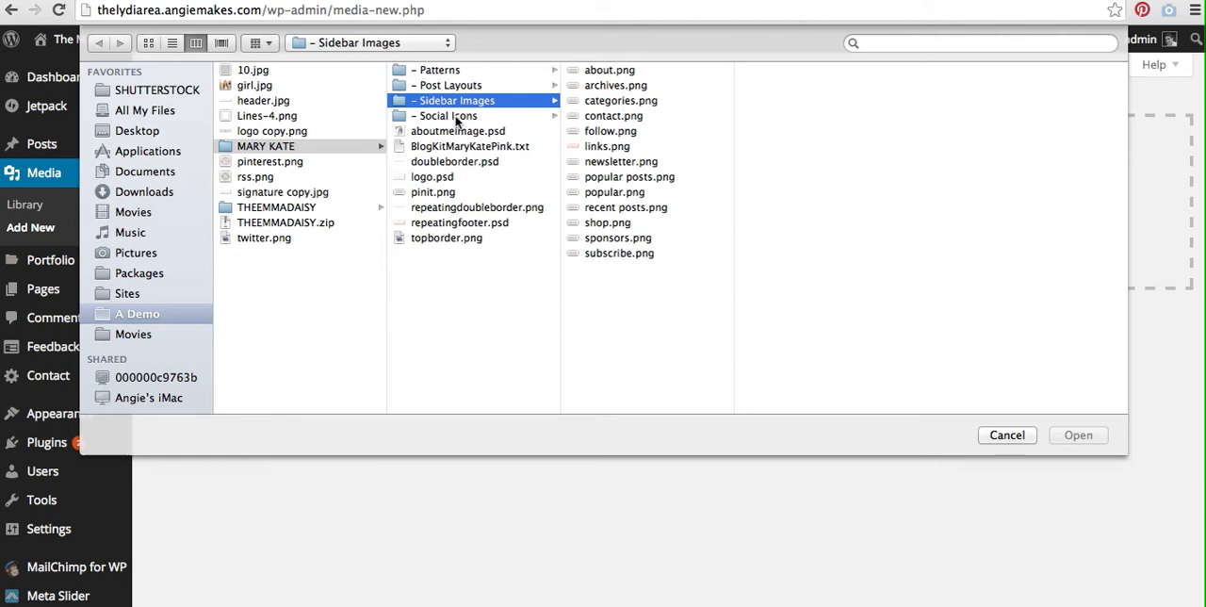
click(447, 115)
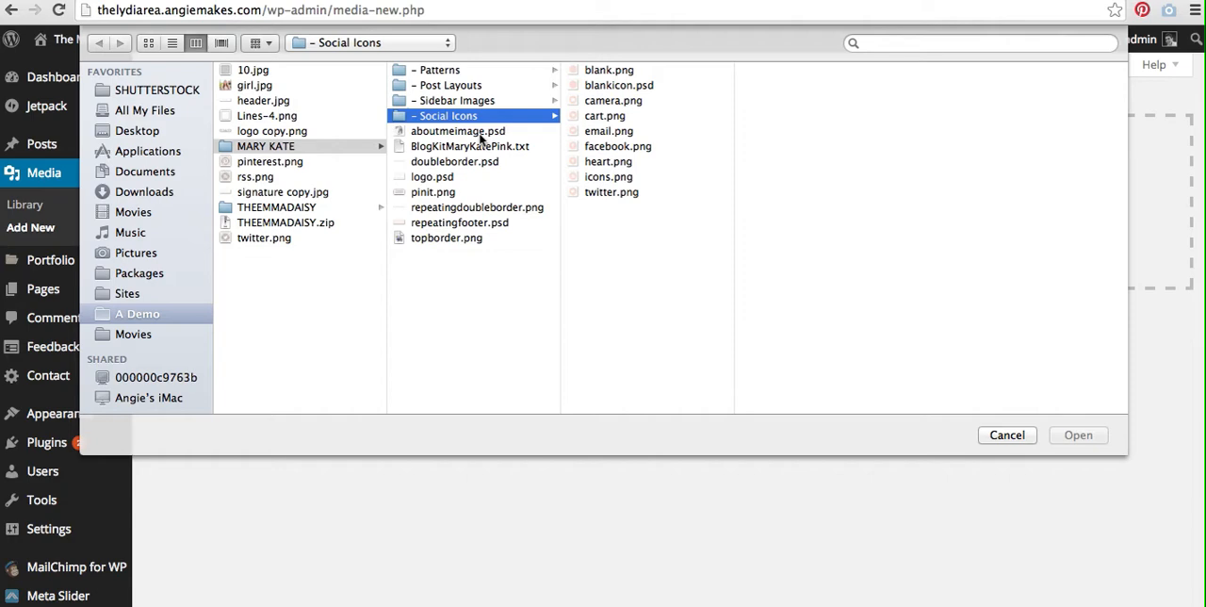
click(458, 131)
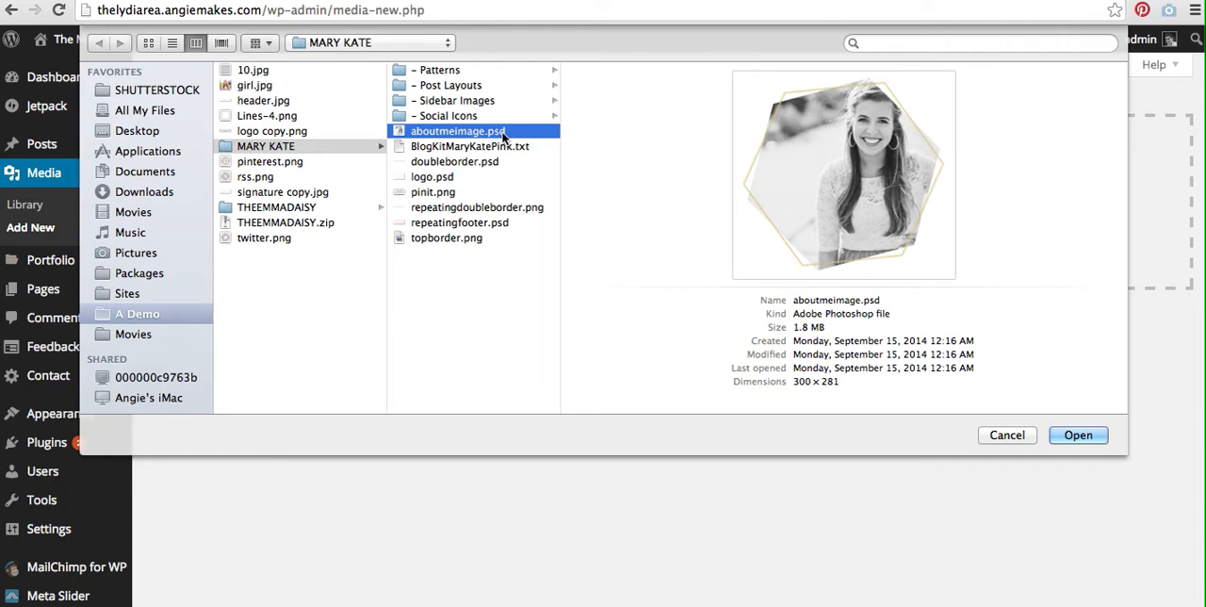
click(469, 146)
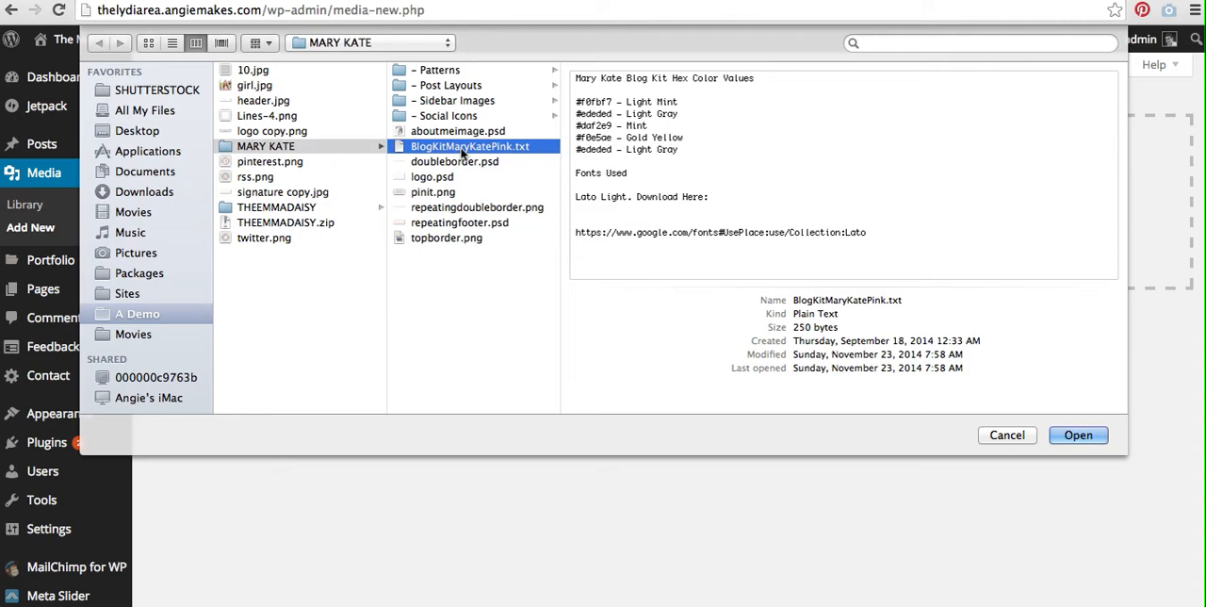
click(456, 99)
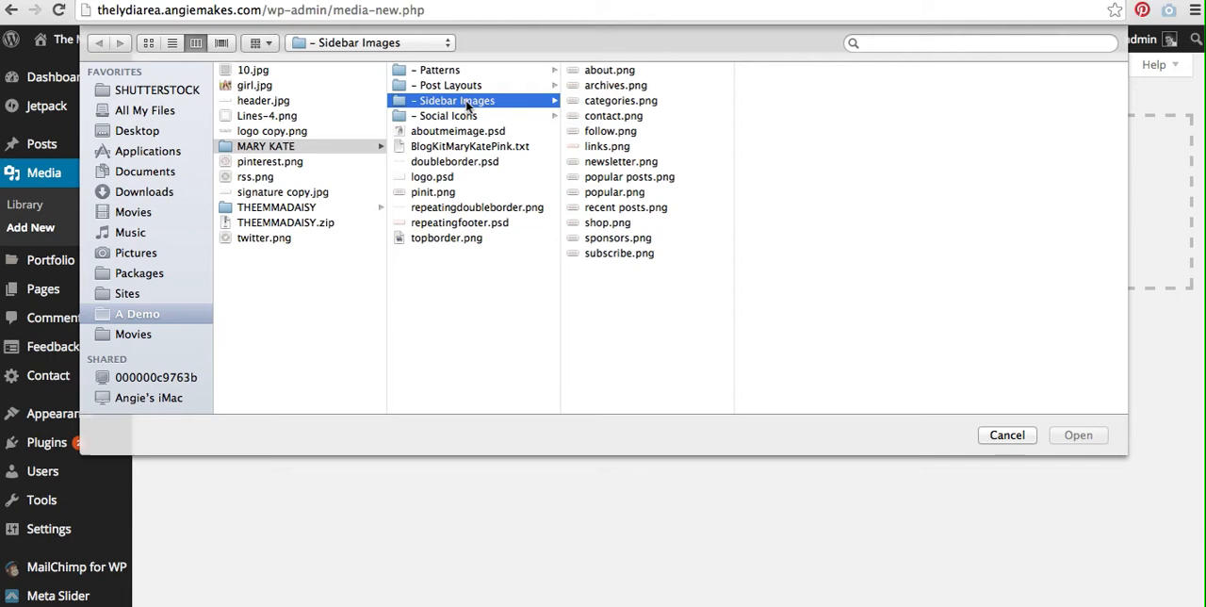
click(1077, 434)
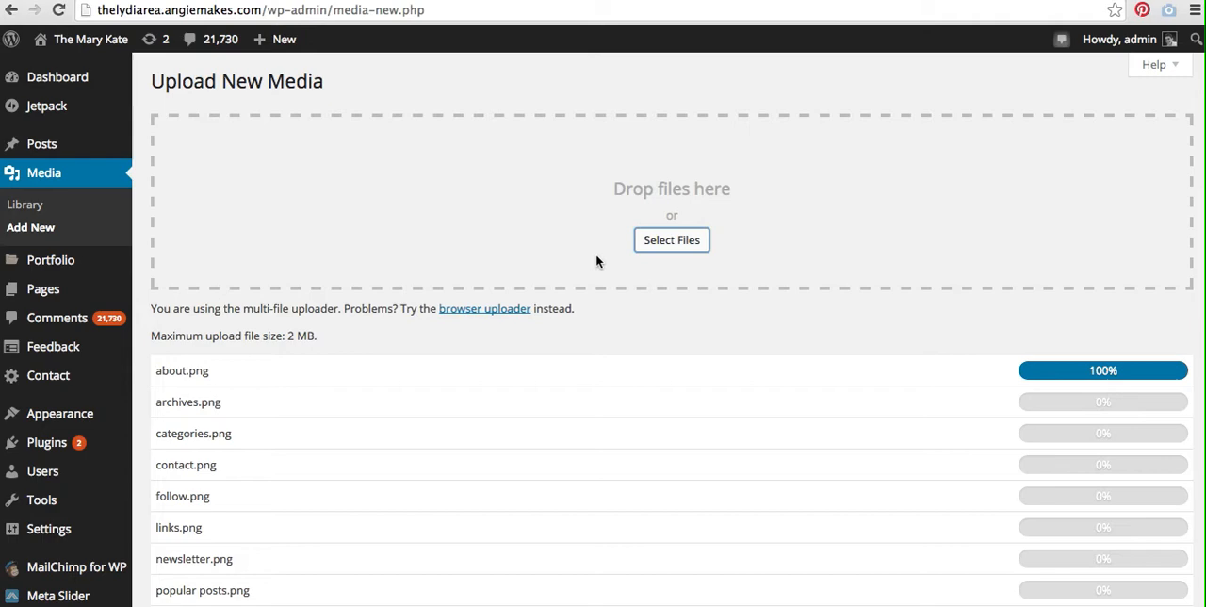
Let the about, archives, categories and contact images finish uploading
scroll(down, 3)
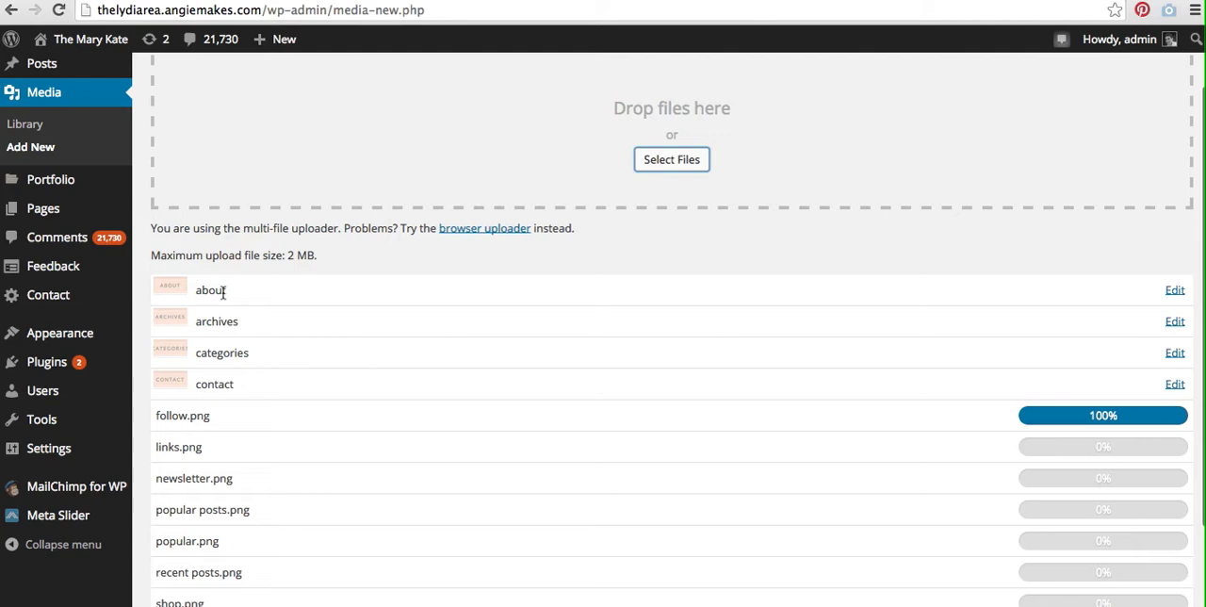
click(1174, 289)
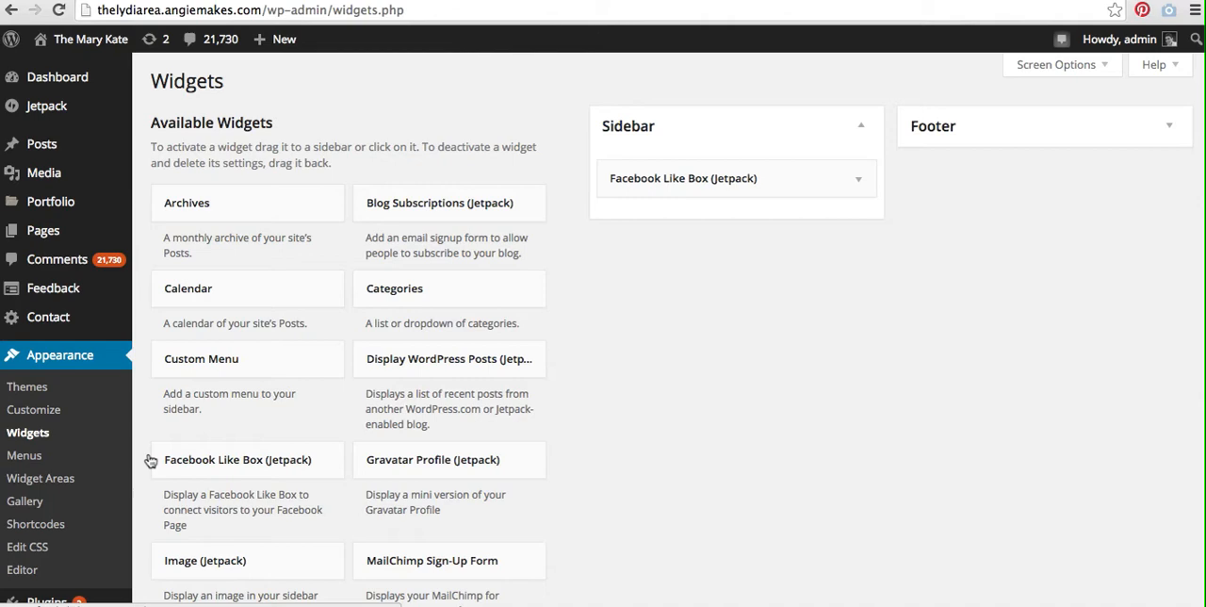
Type an img tag for the uploaded about1.png URL into the sidebar Text widget
scroll(down, 3)
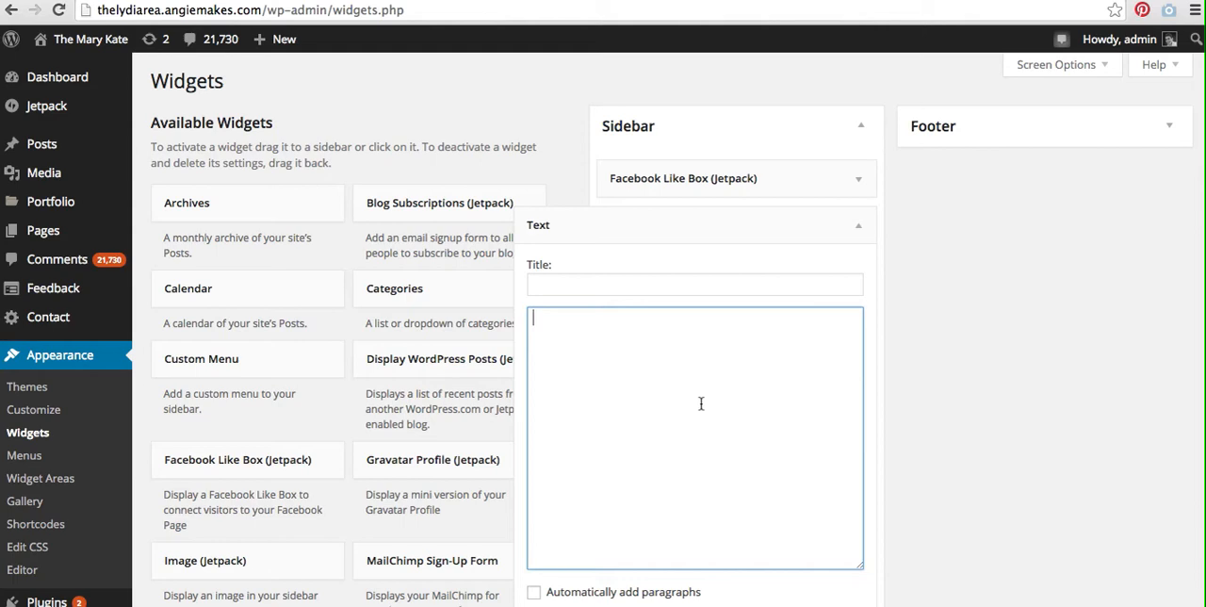
text(<img src=)
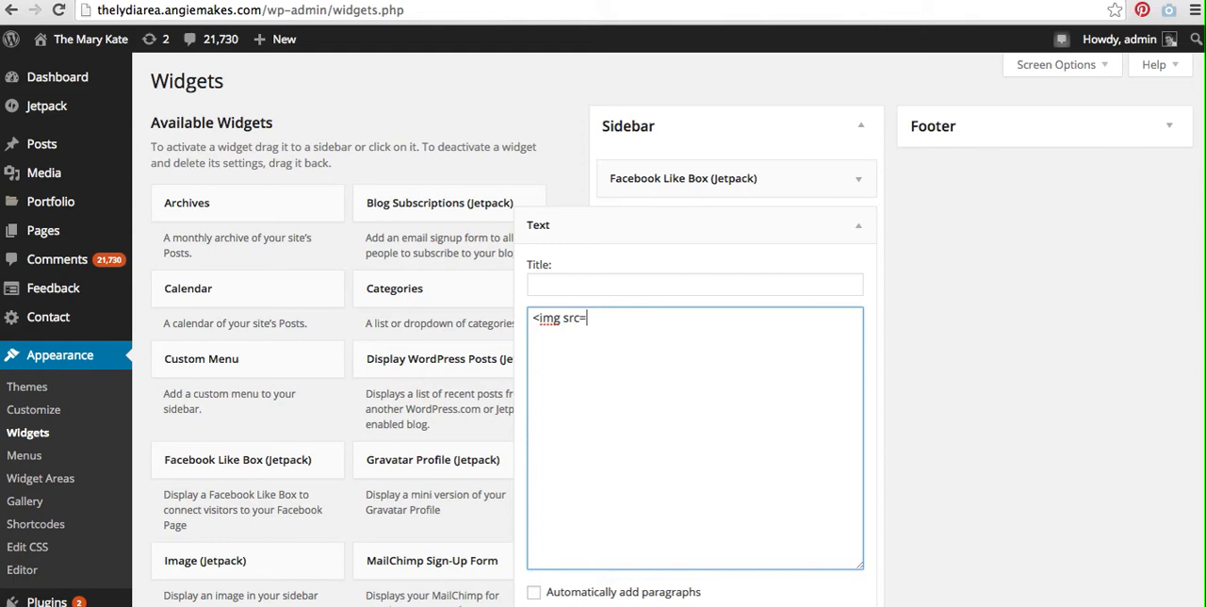
text("http://thelydiarea.angiemakes.com/wp-content/uploads/2014/12/about1.png")
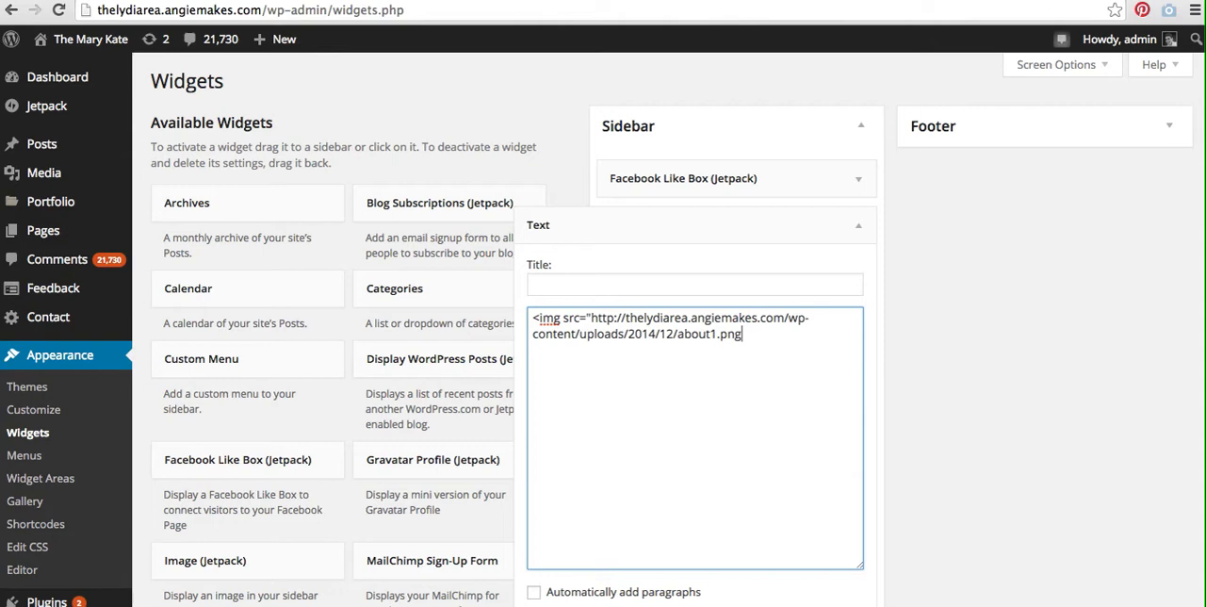
text("/>)
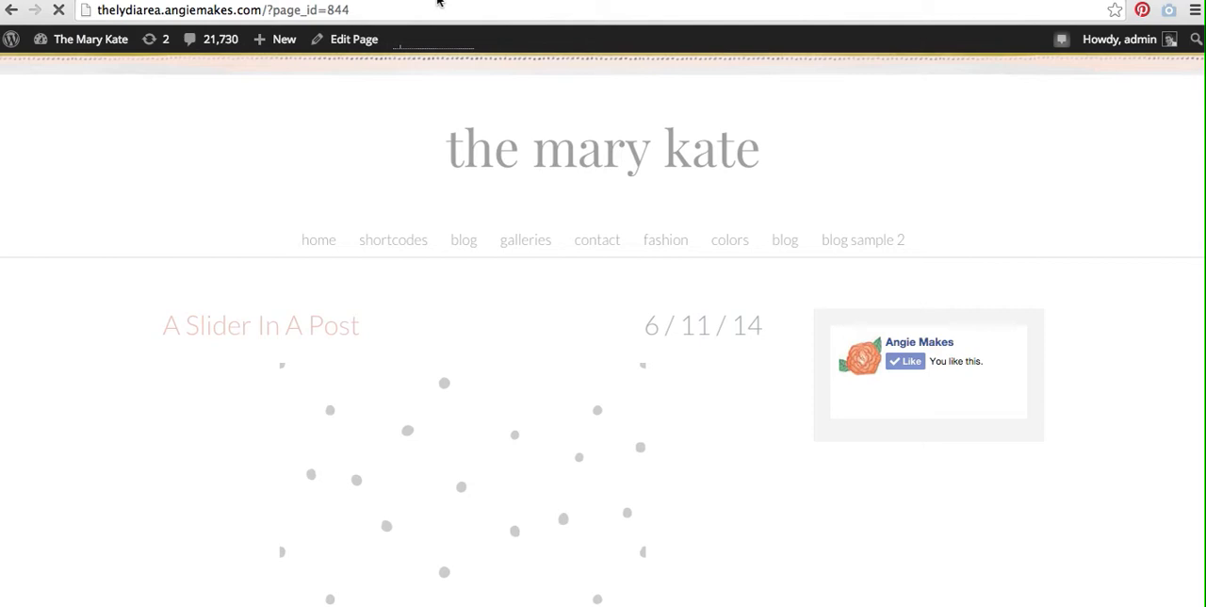
scroll(down, 3)
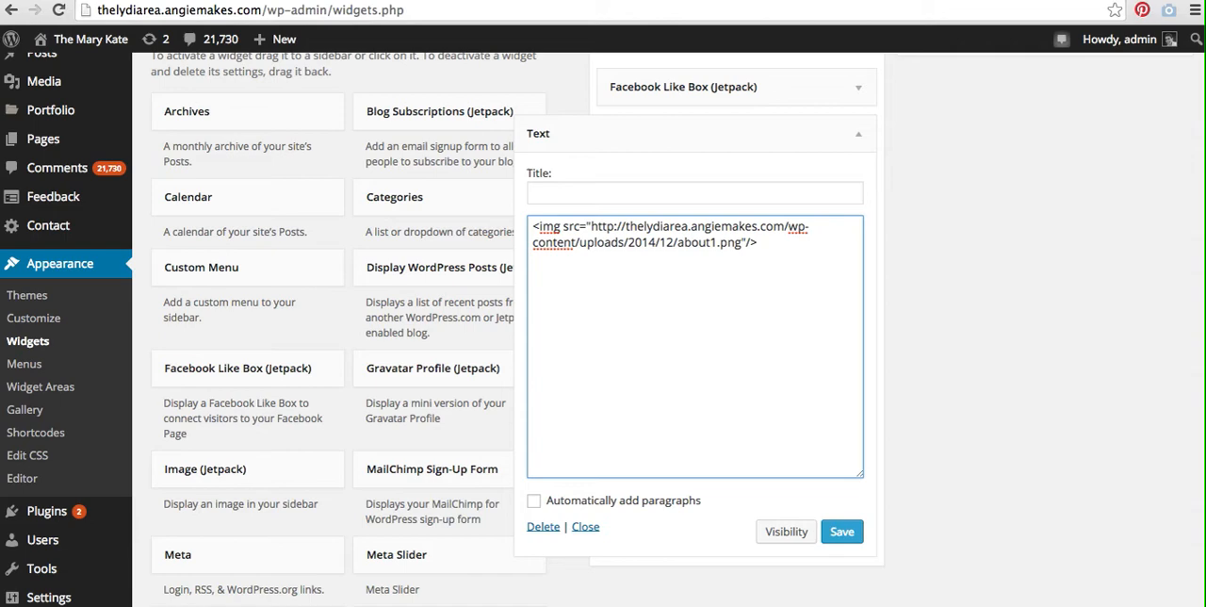
Add <br></br> line breaks below the about1.png img tag
text(<br></br>)
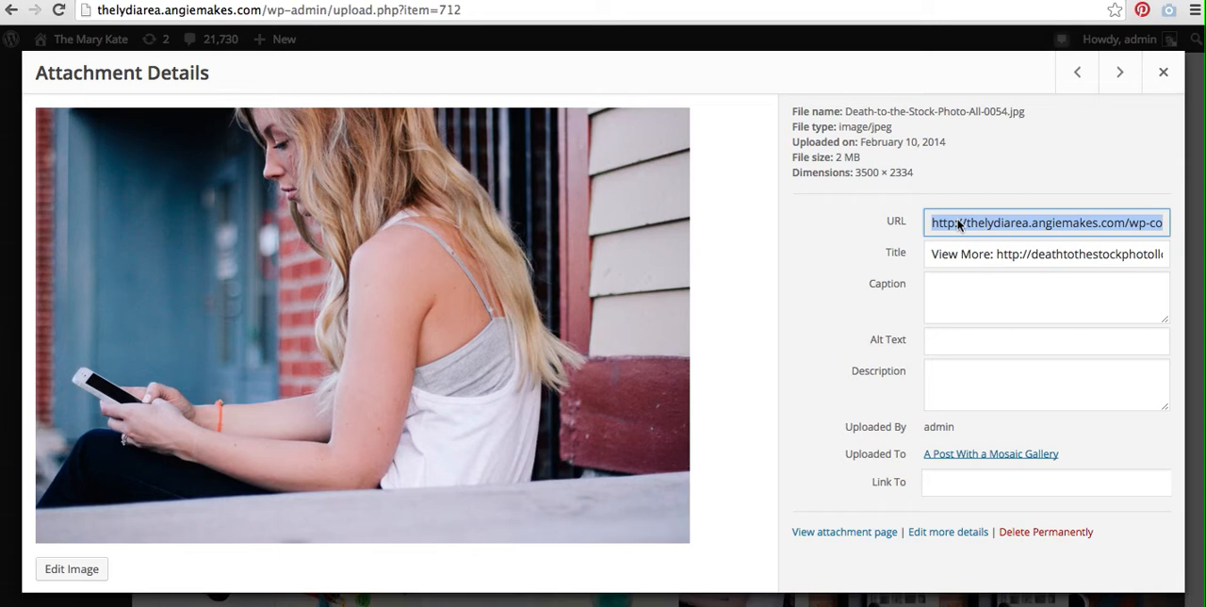
Select the Death-to-the-Stock-Photo-All-0054.jpg file URL in Attachment Details for copying
click(1162, 72)
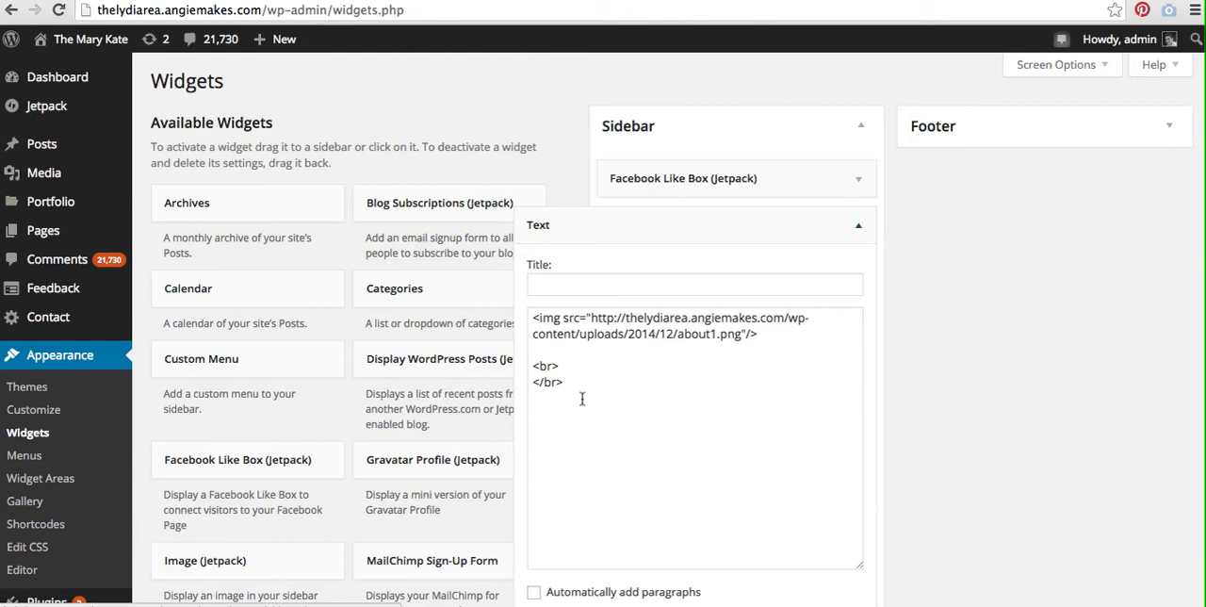
Add a second img tag with the Death-to-the-Stock-Photo-All-0054.jpg URL below the breaks
text(<img src="http://thelydiarea.angiemakes.com/wp-content/uploads/2014/02/Death-to-the-Stock-Photo-All-0054.jpg"/>)
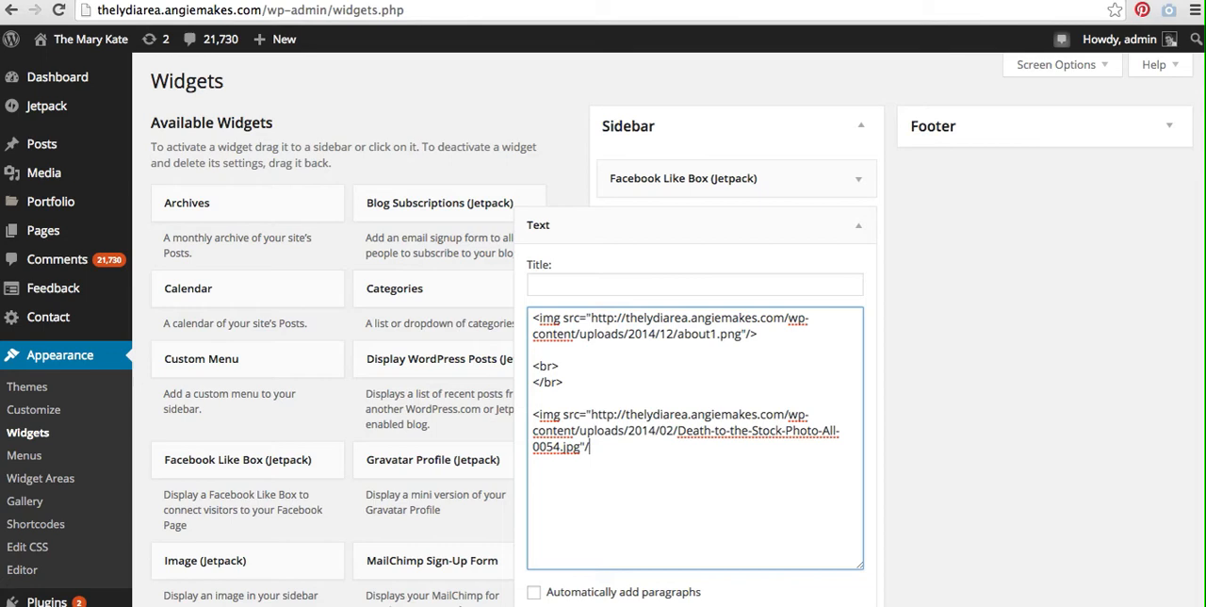
scroll(down, 3)
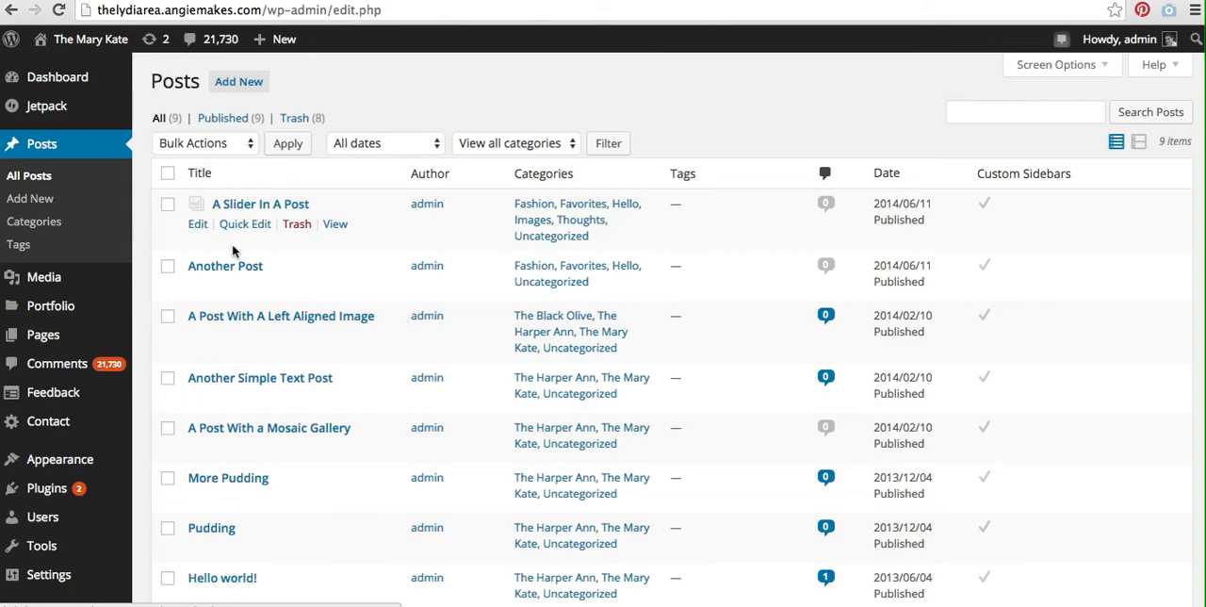
Open Another Post in the editor from the All Posts list
click(260, 204)
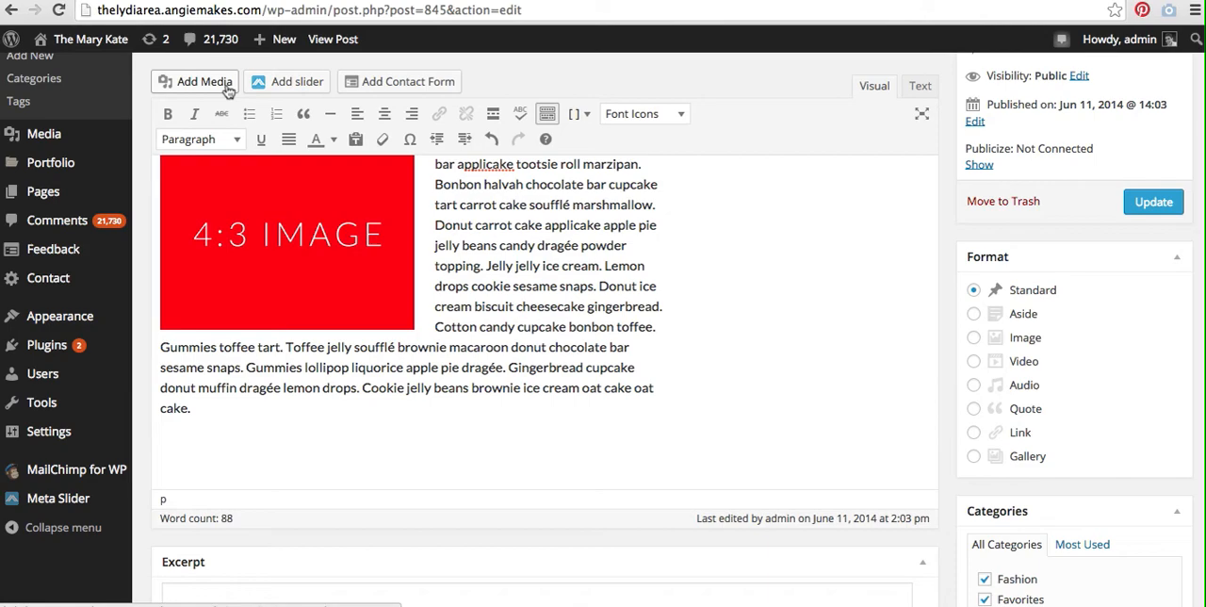
Upload repeatingdoubleborder.png from the MARY KATE folder through Add Media
click(194, 81)
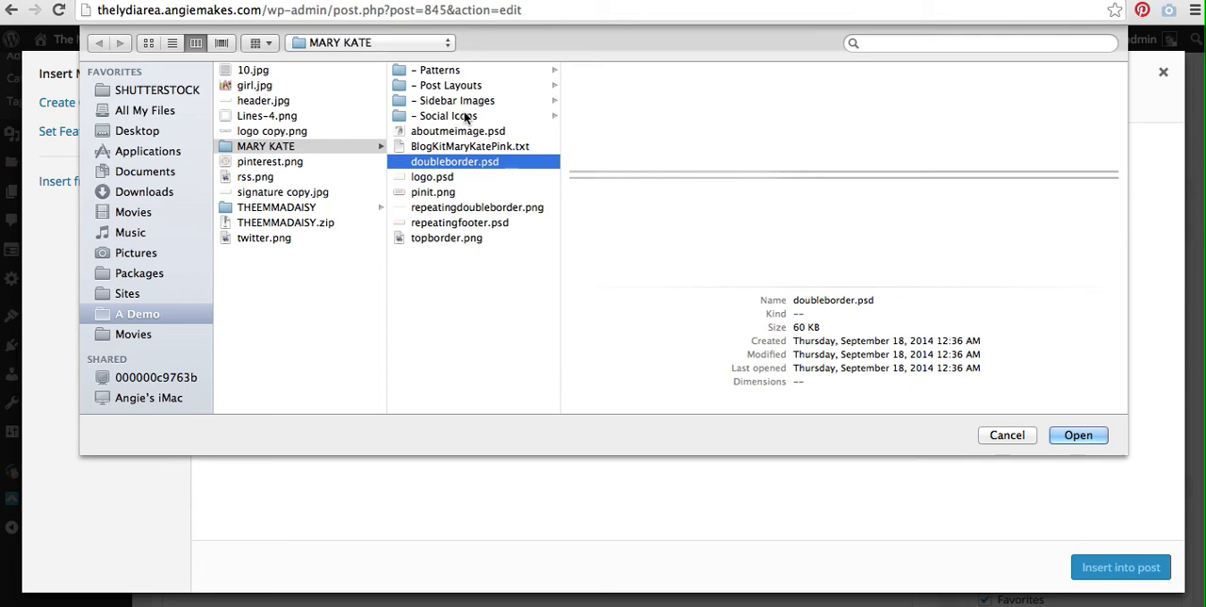
click(476, 206)
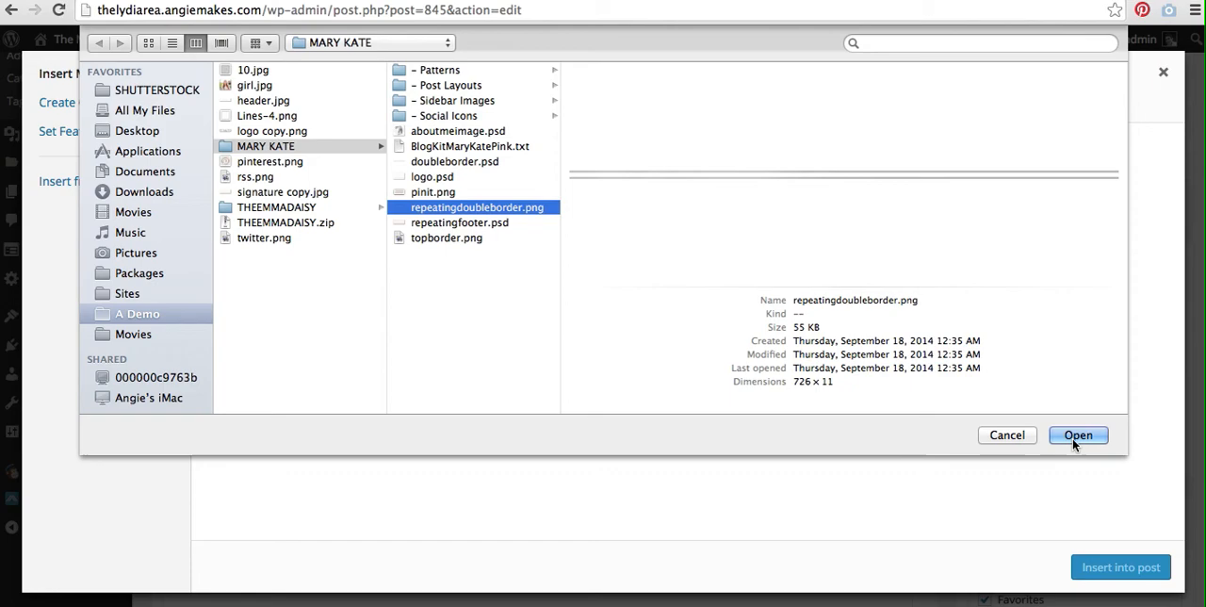
click(1077, 435)
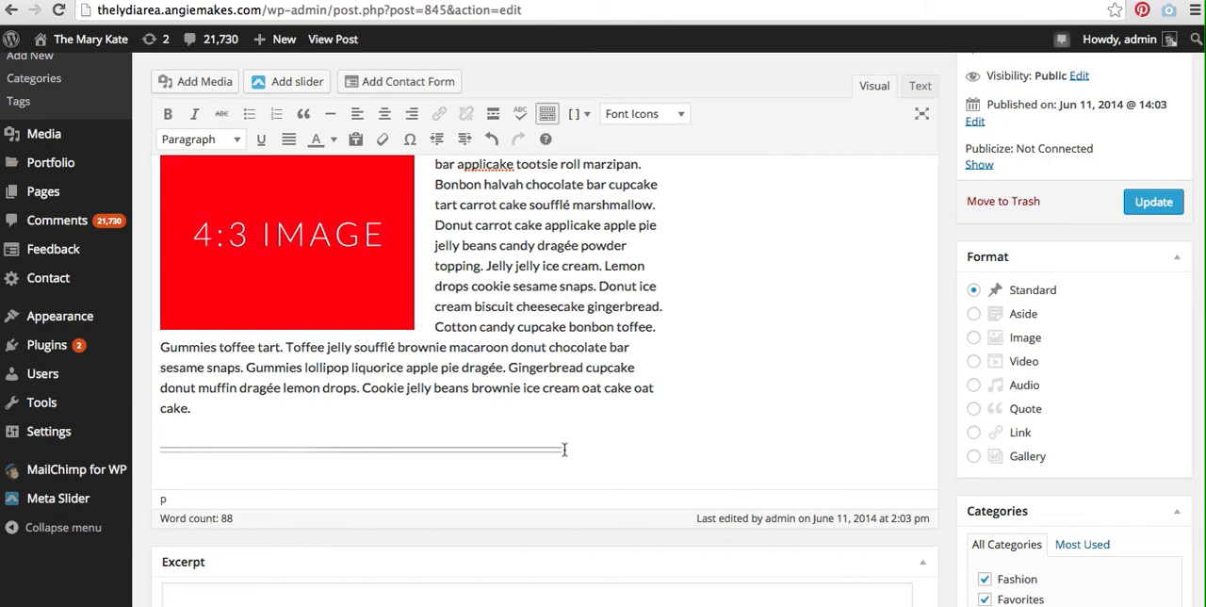
Insert the double border image after the paragraph and update Another Post
click(1153, 200)
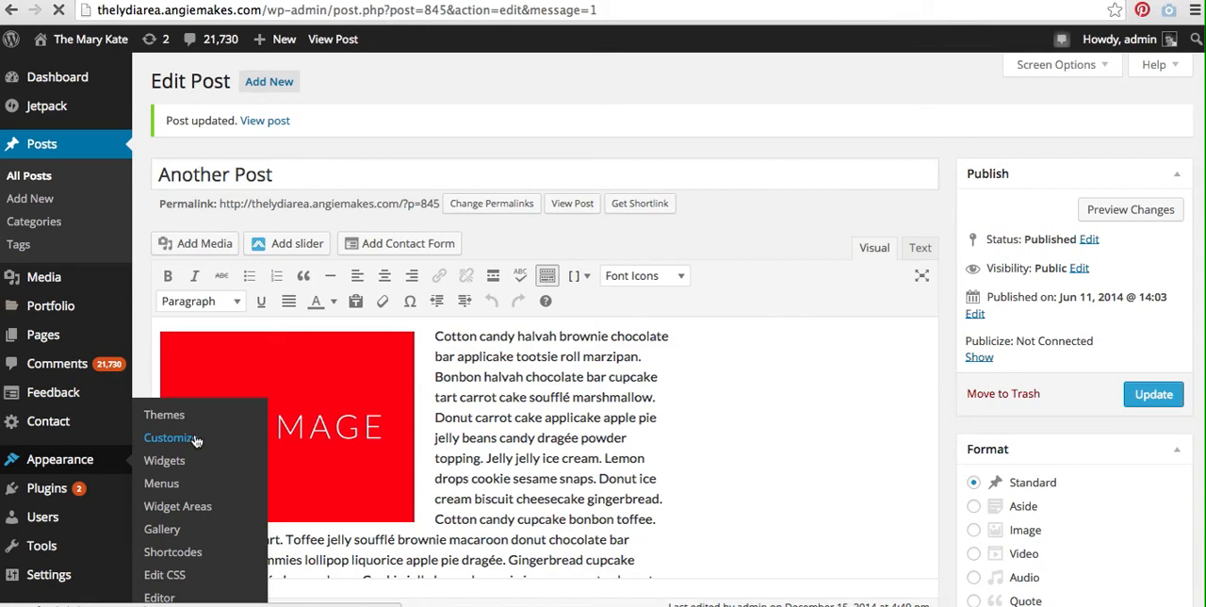
Launch the theme customizer from Appearance > Customize
click(169, 437)
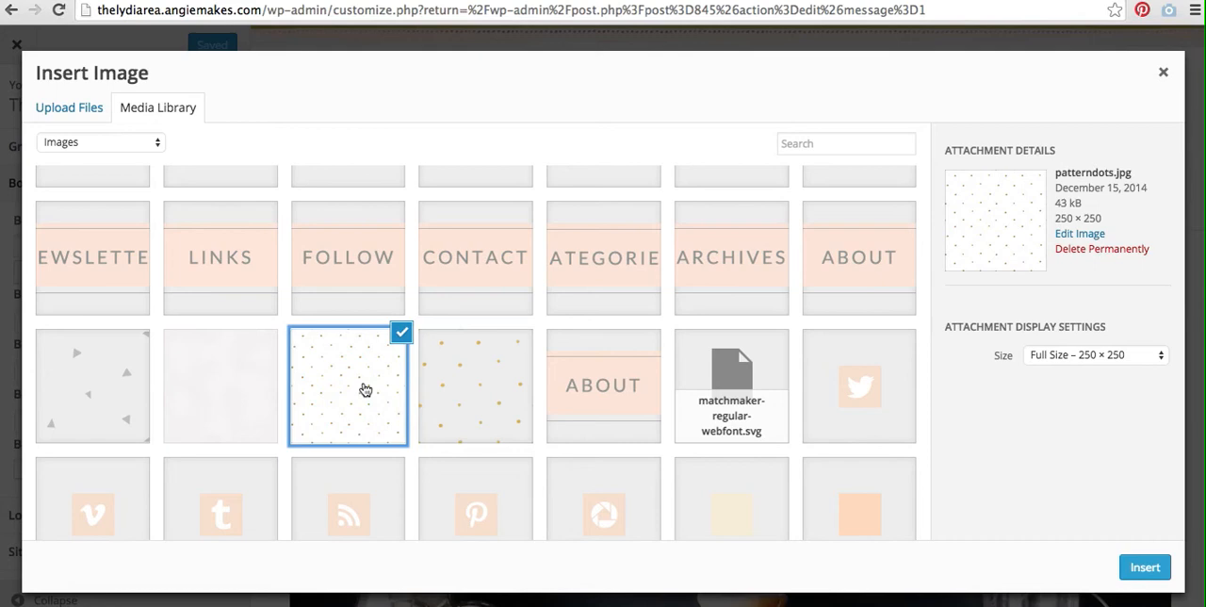
Insert teenytrianglesgray-copy.png from the Media Library as the Body Background image
click(92, 385)
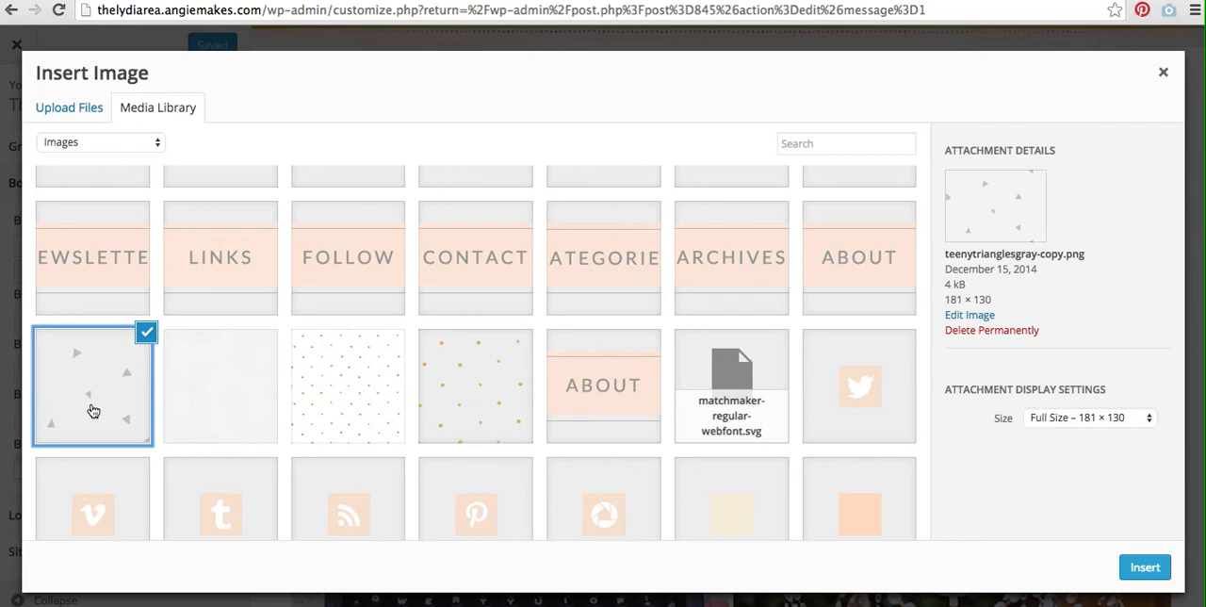
click(1144, 566)
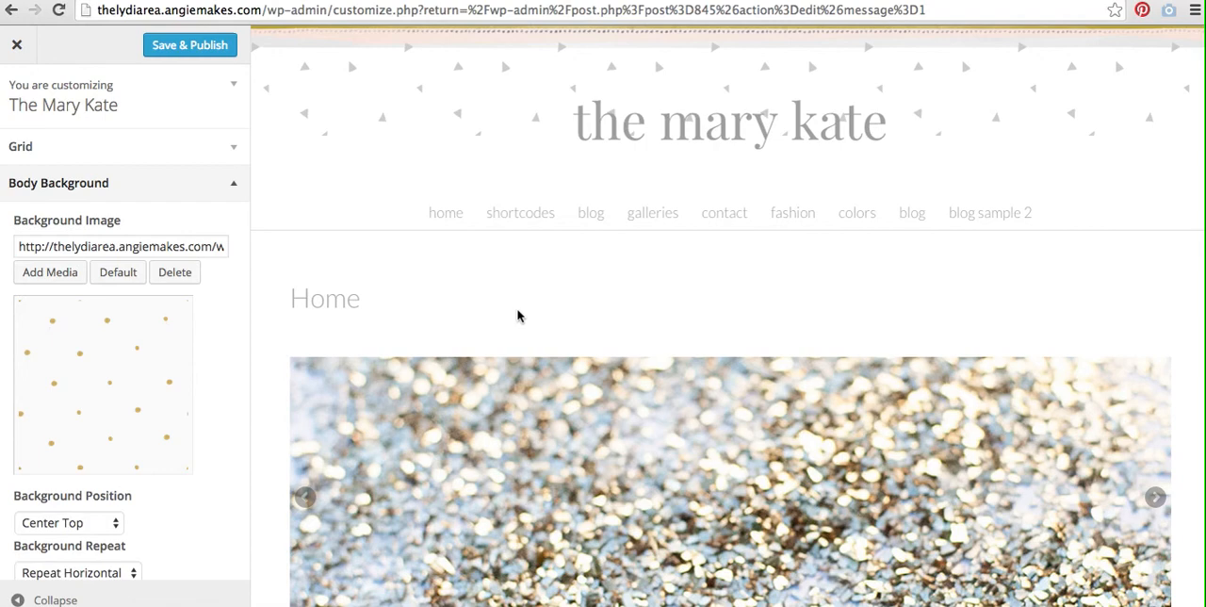
Swap the body background to dotspattern.png, repeating horizontally behind The Mary Kate header
click(49, 272)
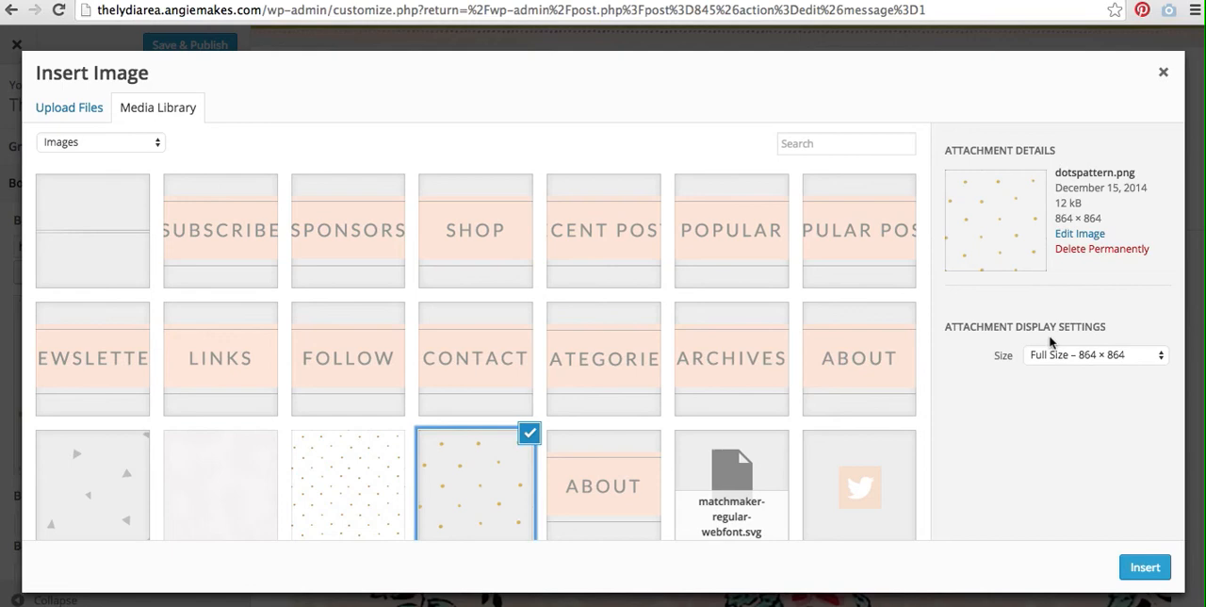
click(1144, 566)
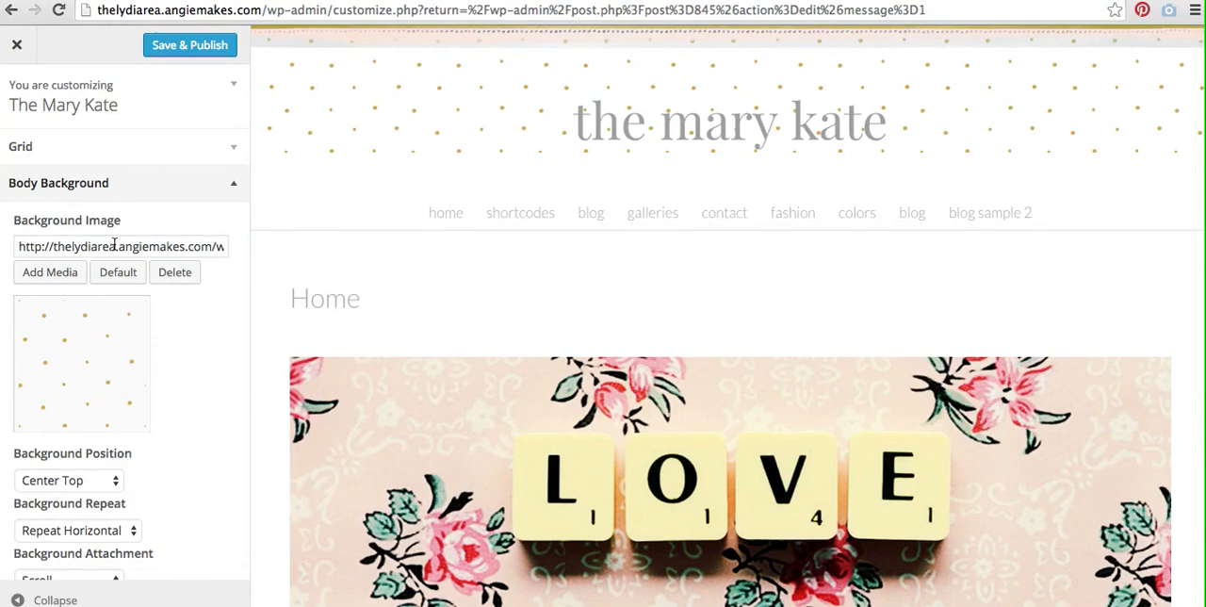
scroll(down, 3)
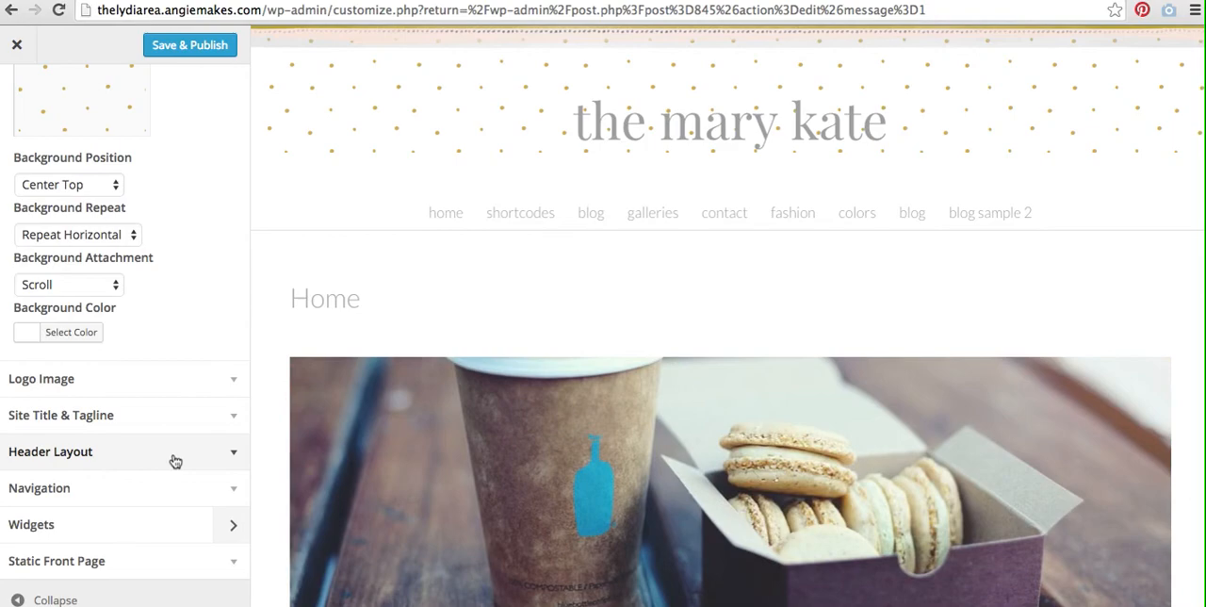